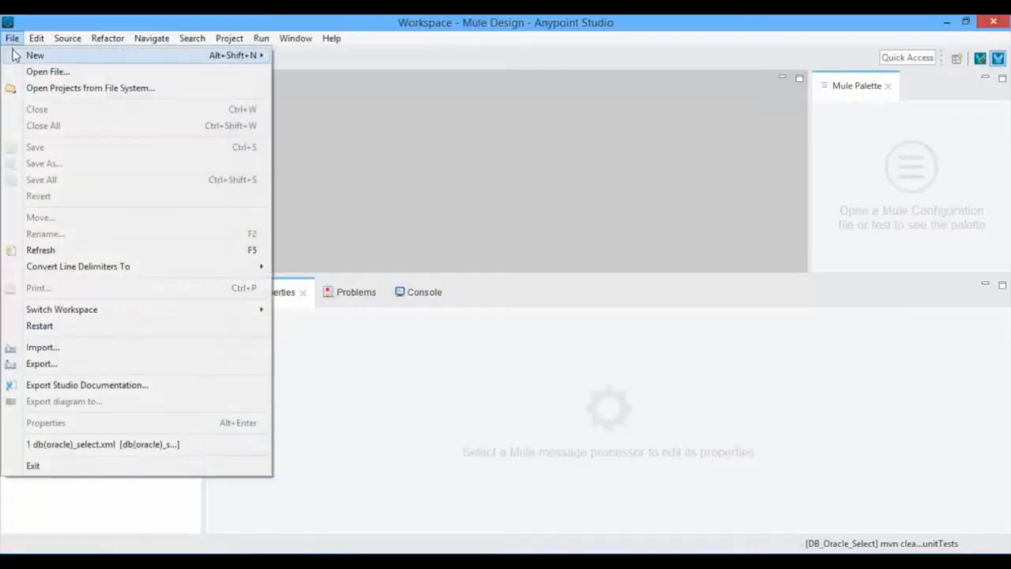
Create a Mule project named DB_ORACLE_SELECT on Mule Server 4.0.0 EE.
click(38, 56)
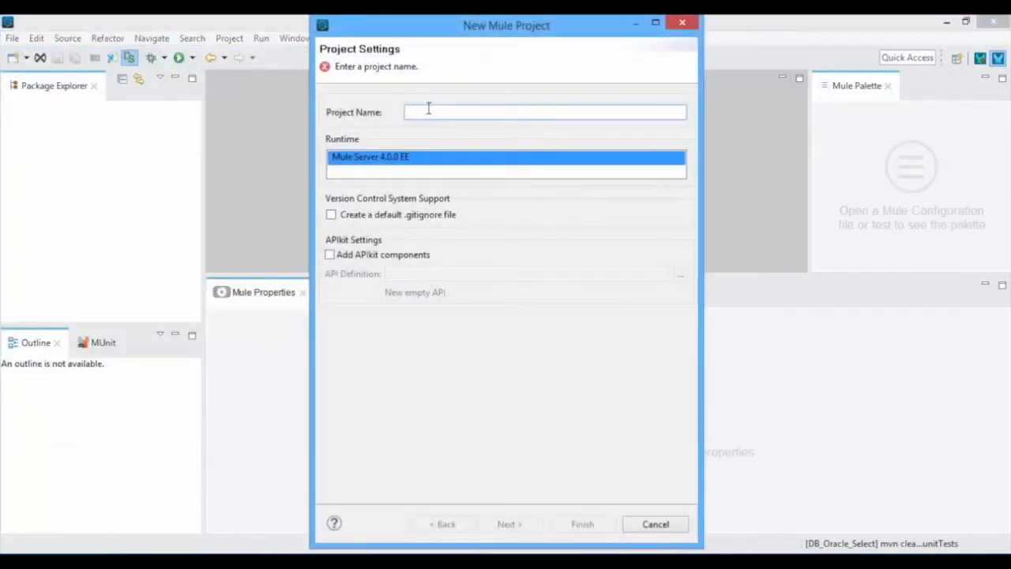
text(DB_)
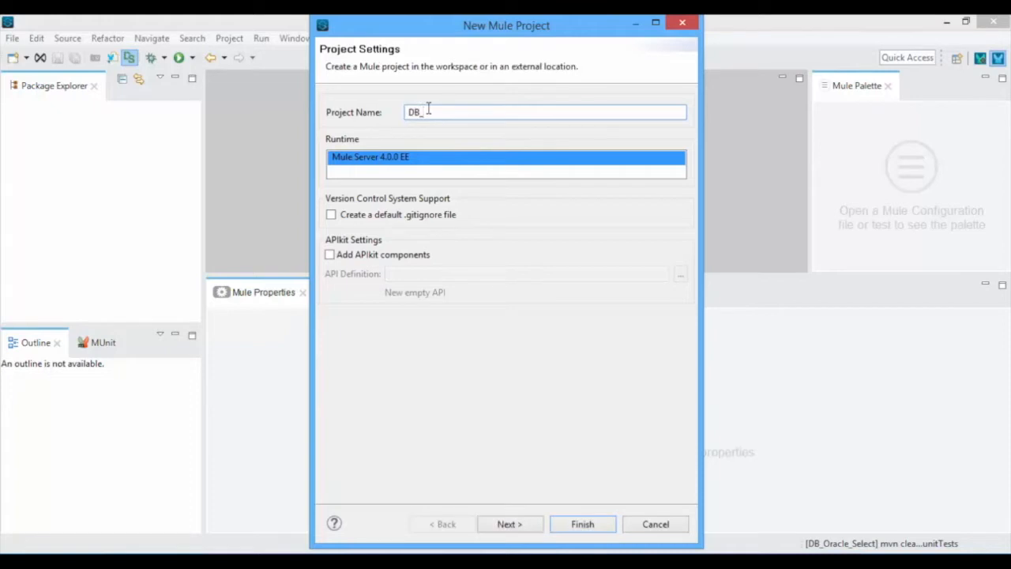
text(ORACLE_SELECT)
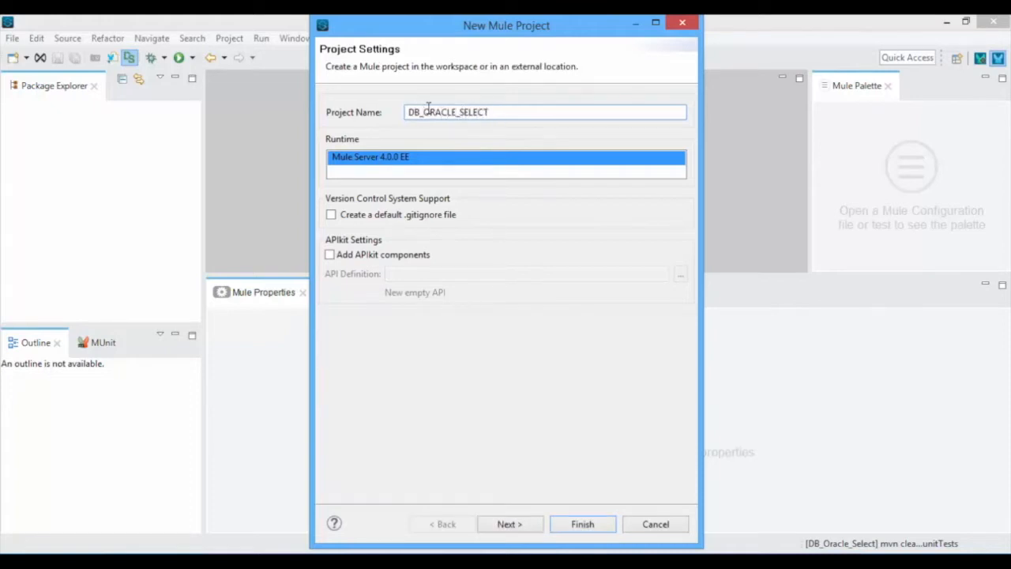
click(582, 524)
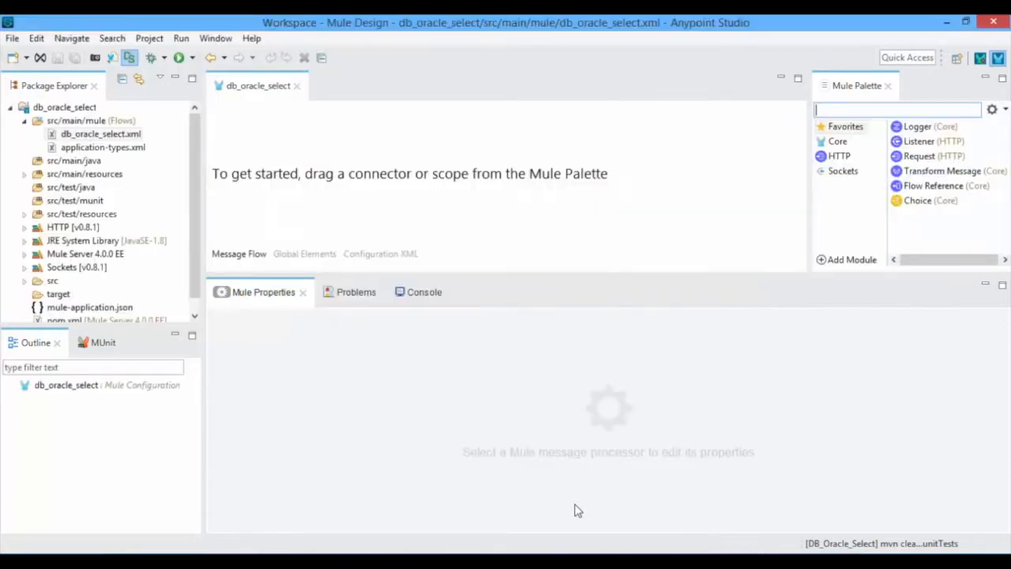
Add an HTTP Listener with a successfully tested config for mule4.eaiesb.com, port 8091.
click(839, 156)
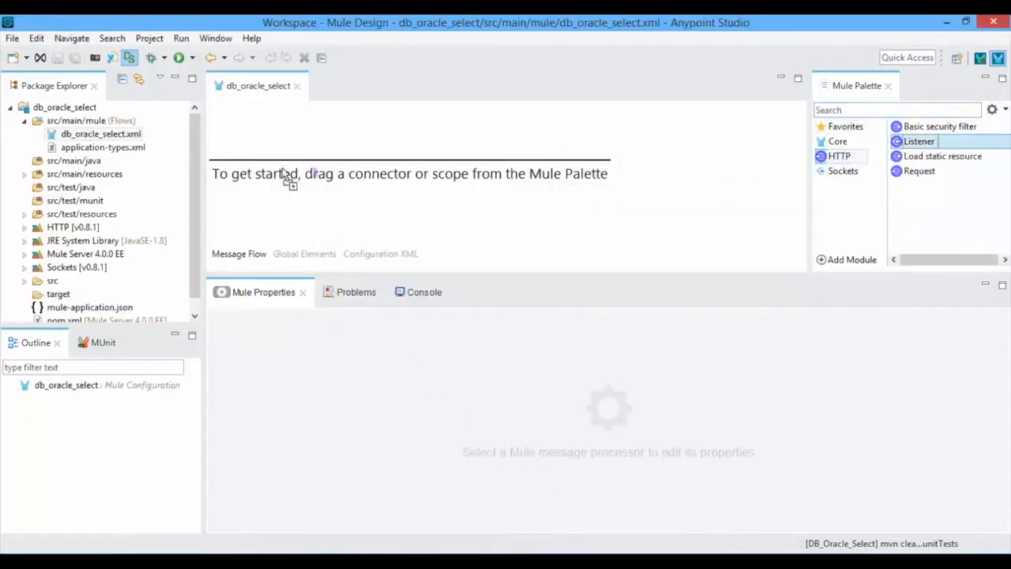
drag(918, 140, 249, 133)
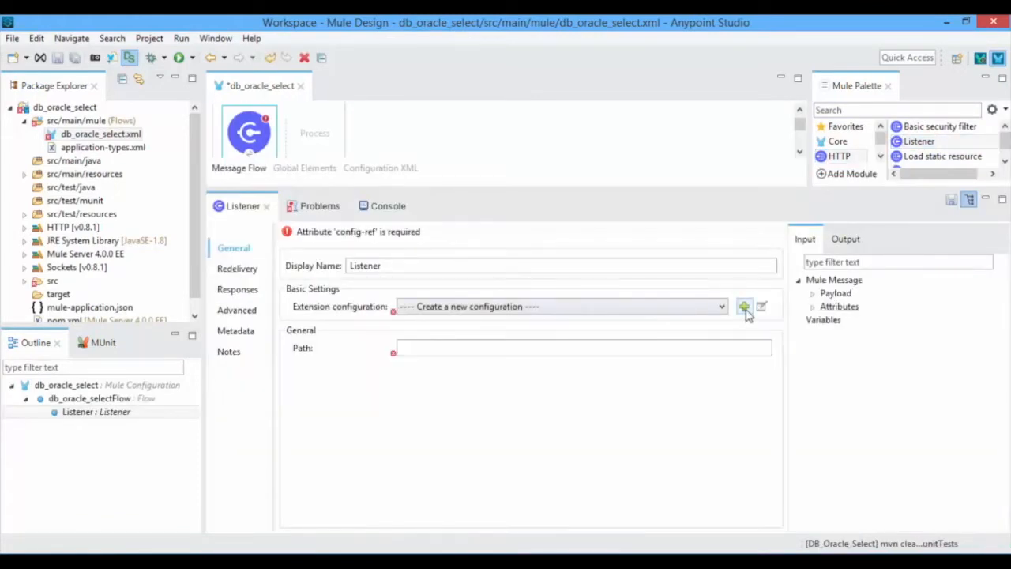
click(744, 306)
text(8091)
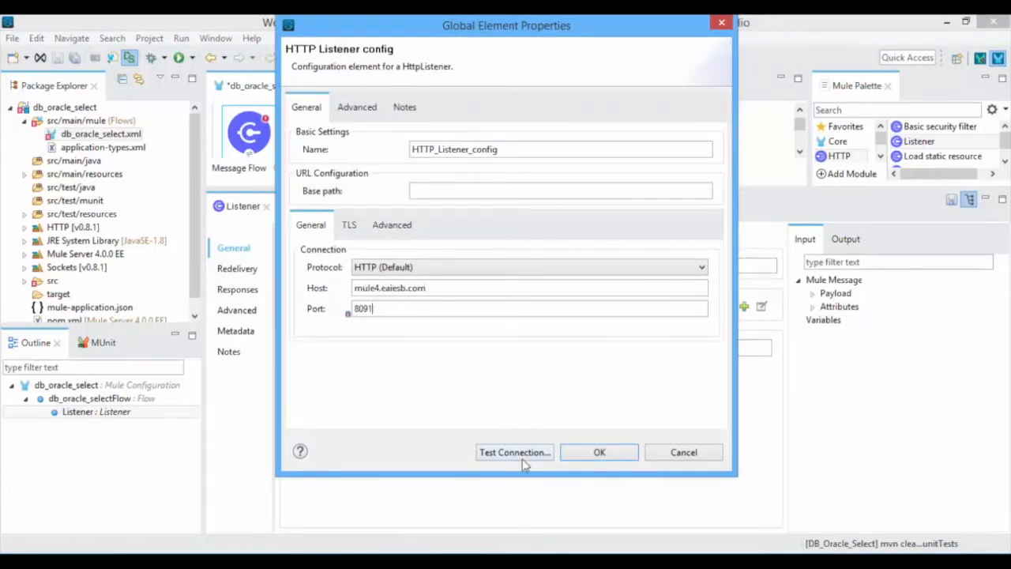
click(514, 451)
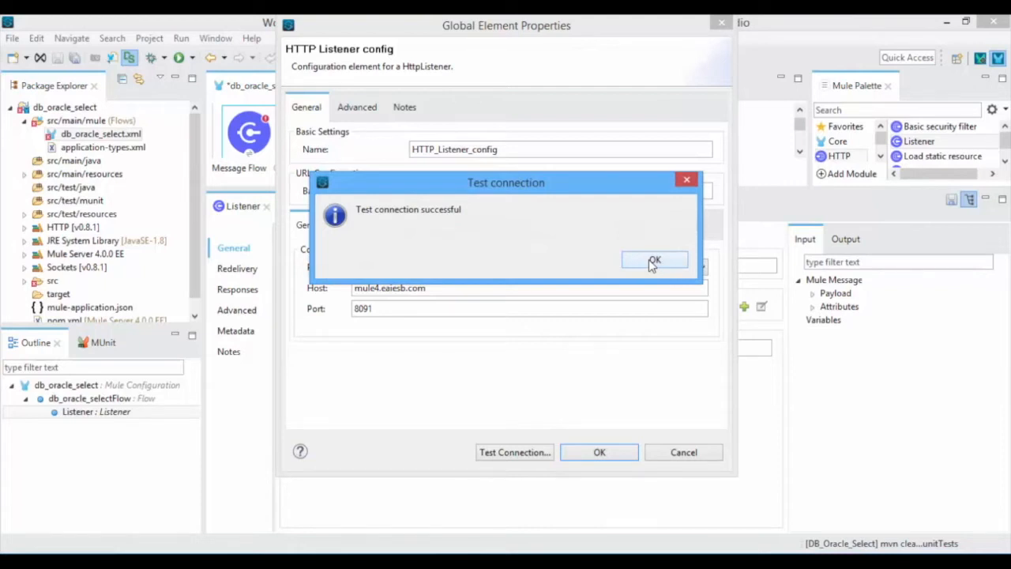
click(654, 260)
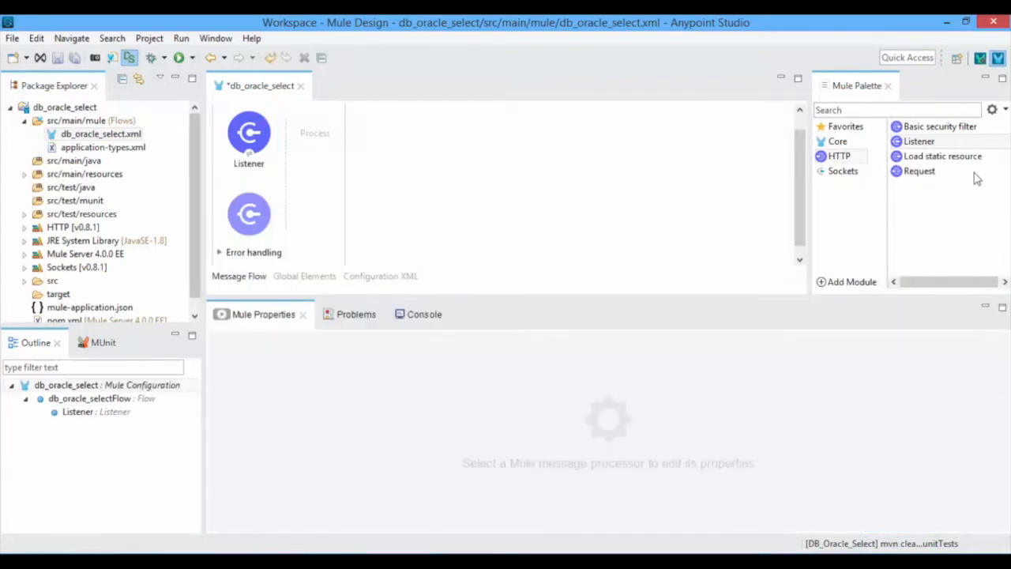
mouse_move(845, 284)
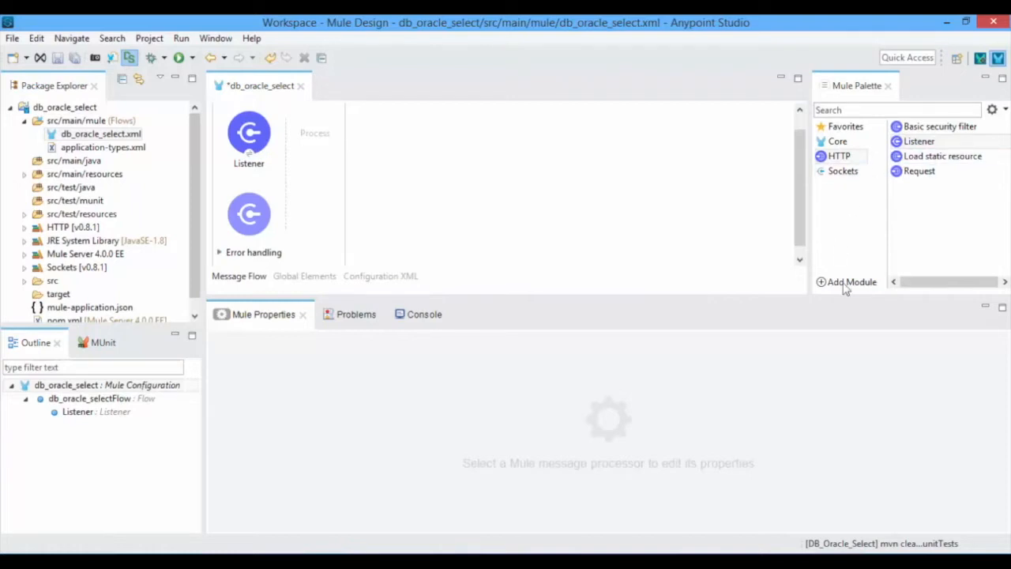
Add the Database 0.8.1 module to the project from the Mule Palette.
click(848, 281)
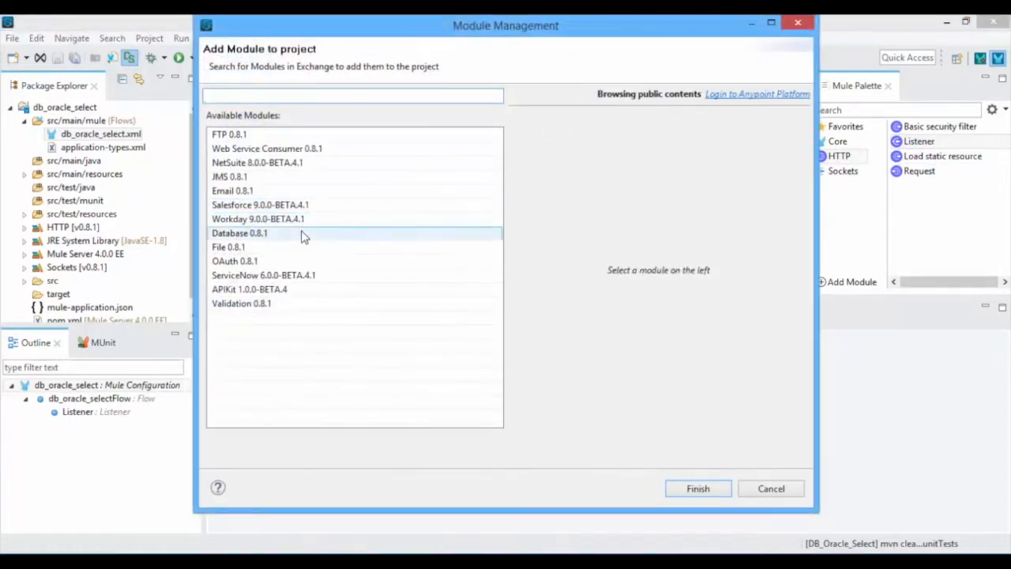
click(698, 488)
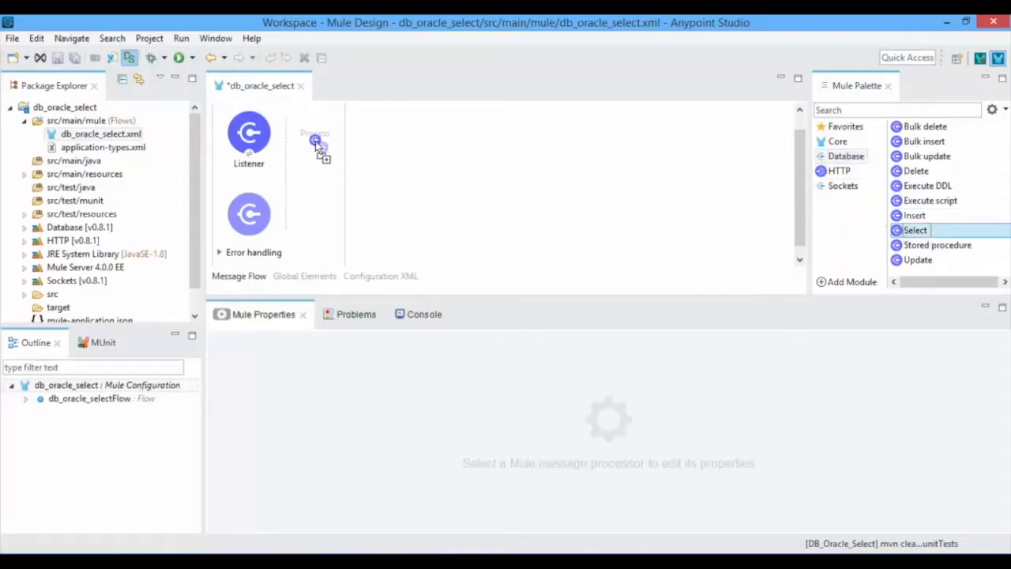
Add Select 'SelectCustomerDetails' with a tested Oracle connection: user interns, instance xe.
drag(915, 230, 320, 151)
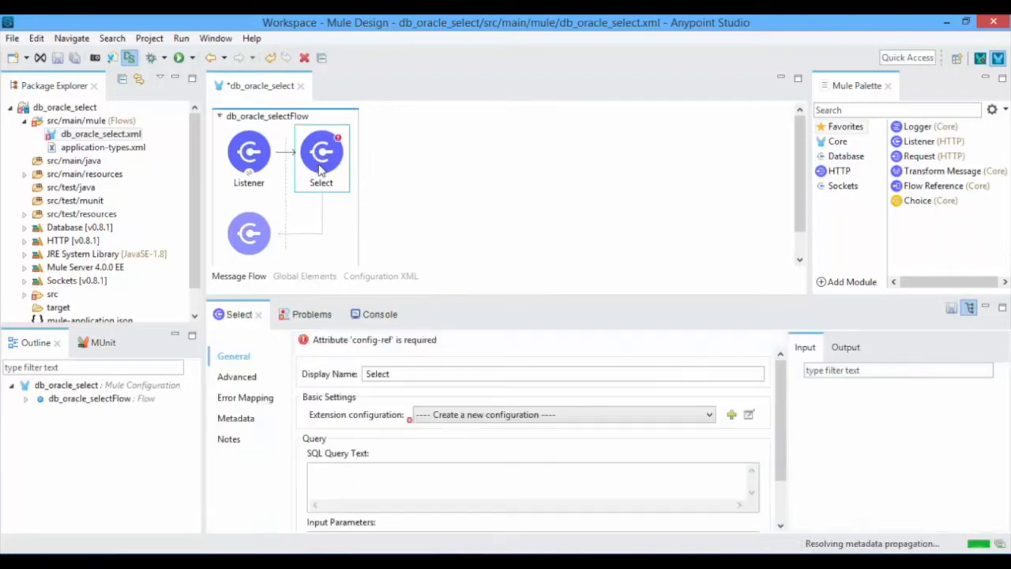
text(SelectCustomerDetails)
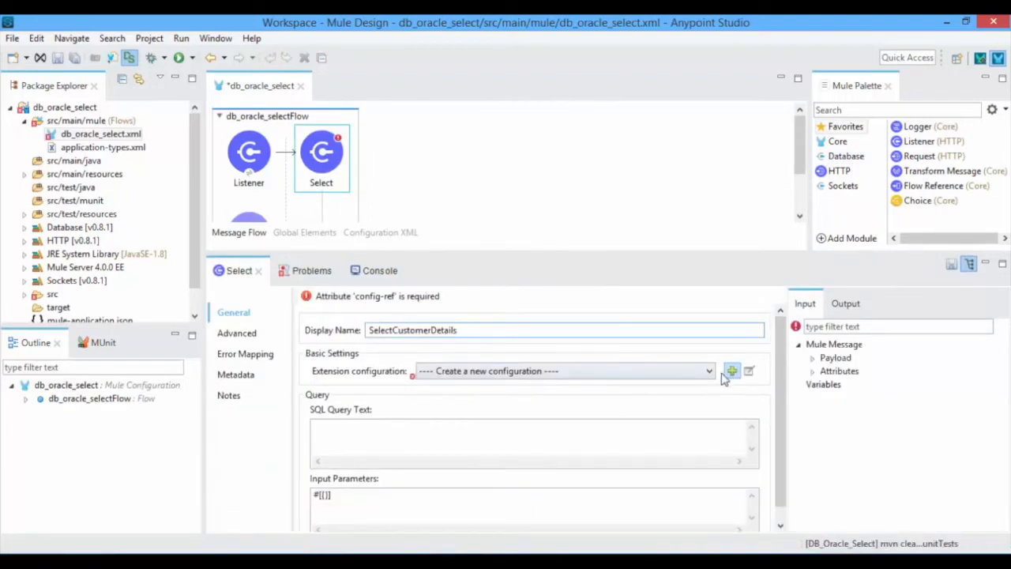
click(730, 370)
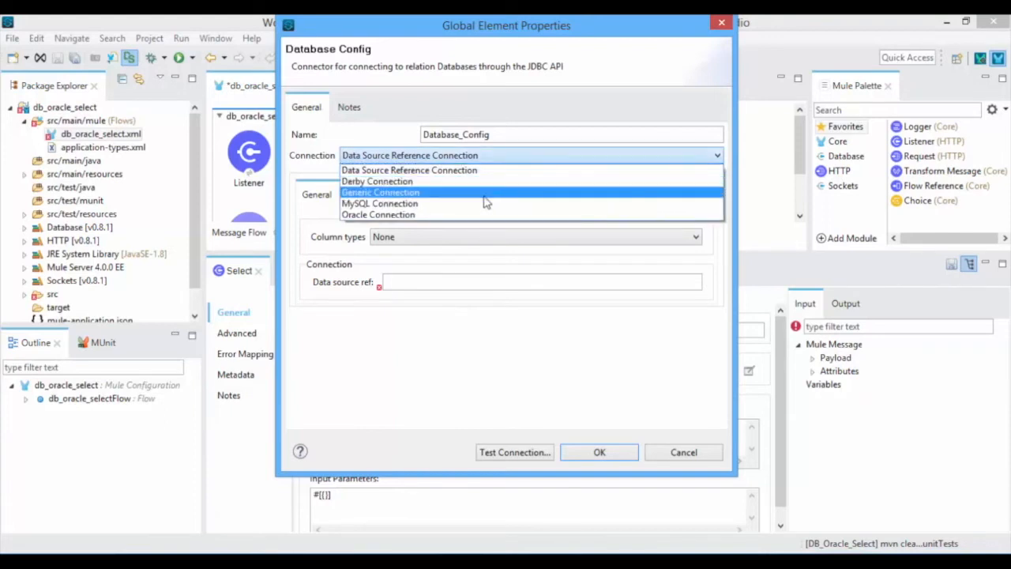
click(409, 170)
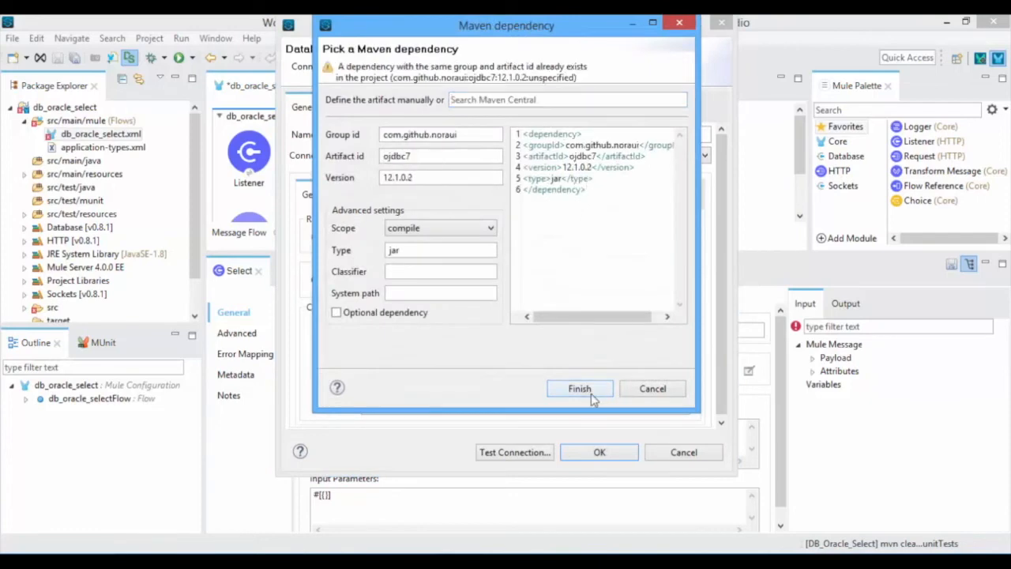
click(579, 389)
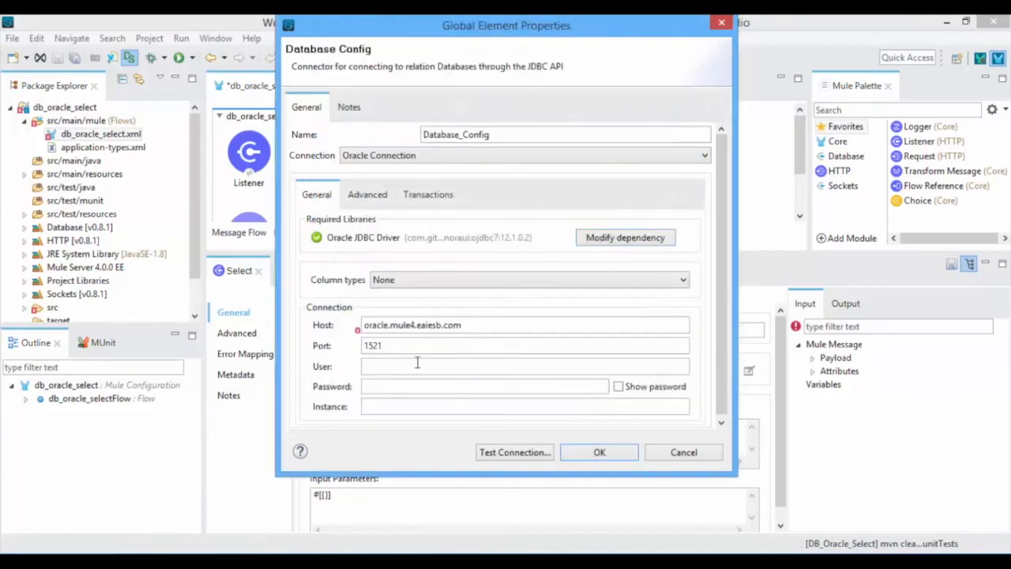
text(interns)
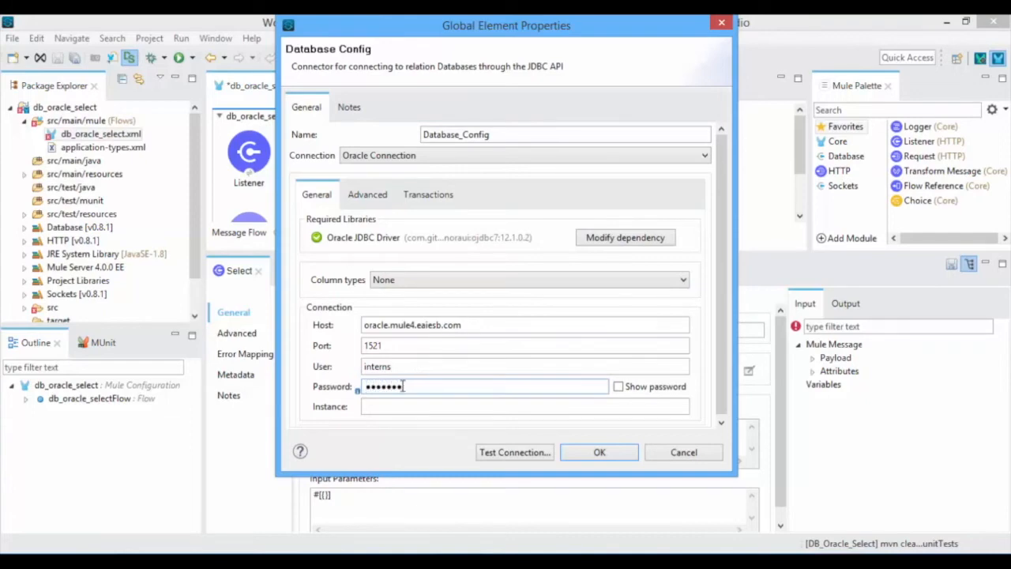
text(xe)
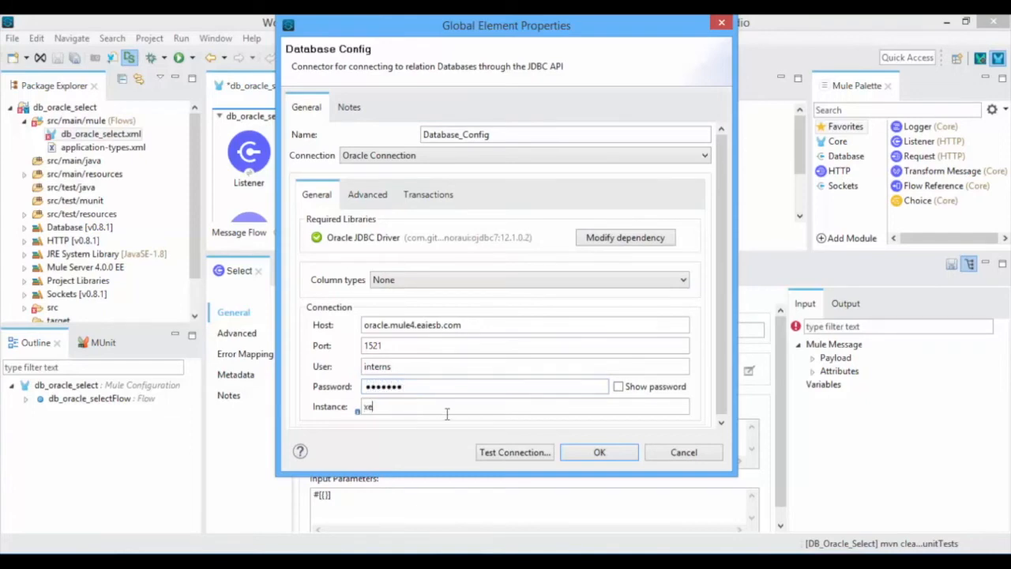
click(514, 452)
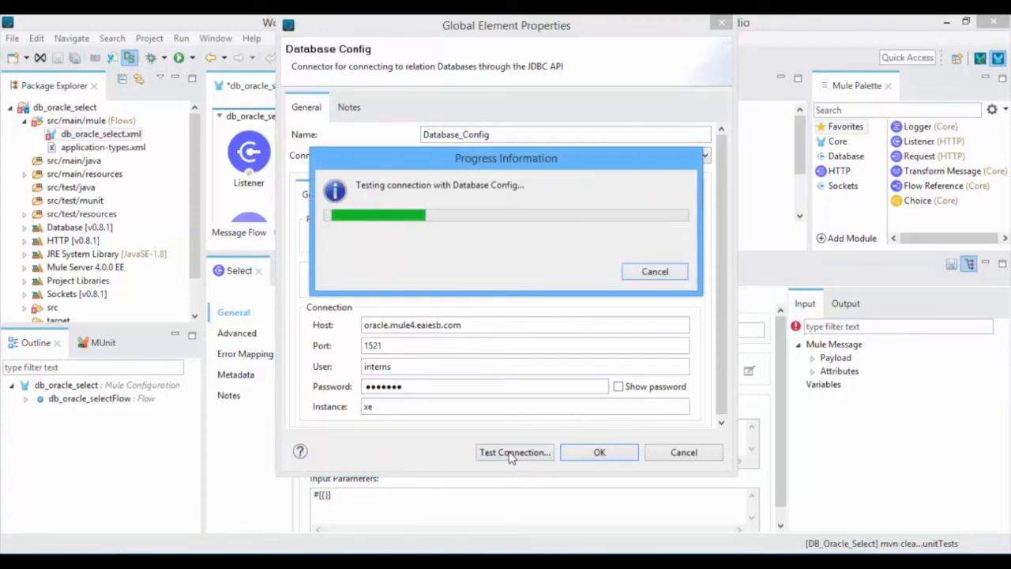
Set the SQL query text to SELECT * FROM SFLACCOUNT.
click(598, 452)
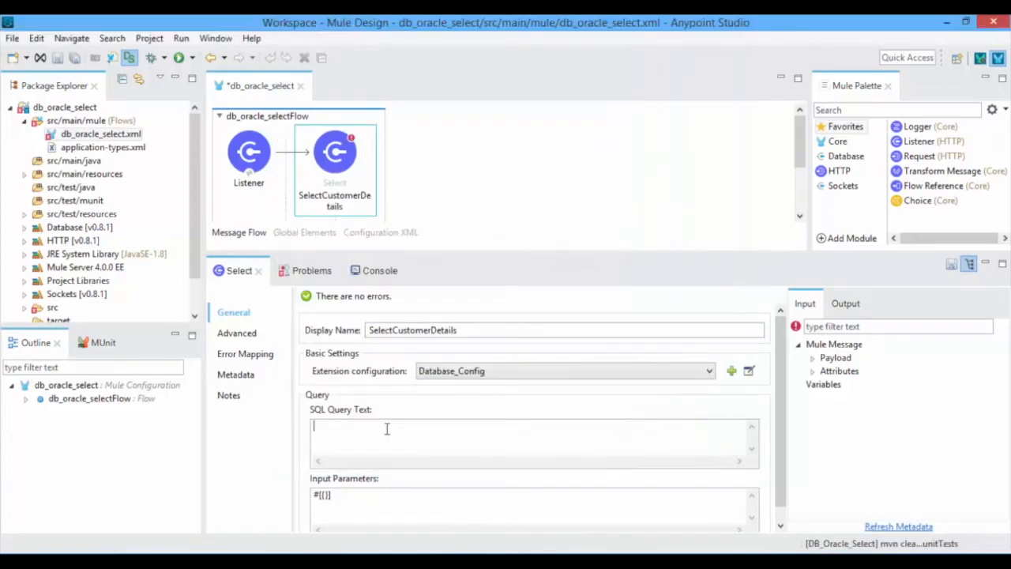
text(SELECT *)
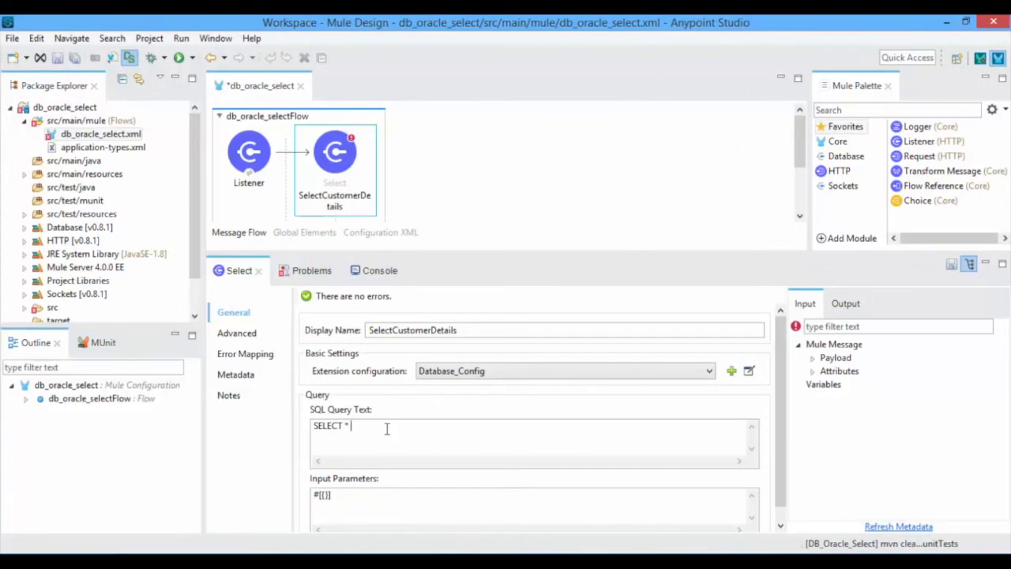
text(FROM SFLACCOUNT)
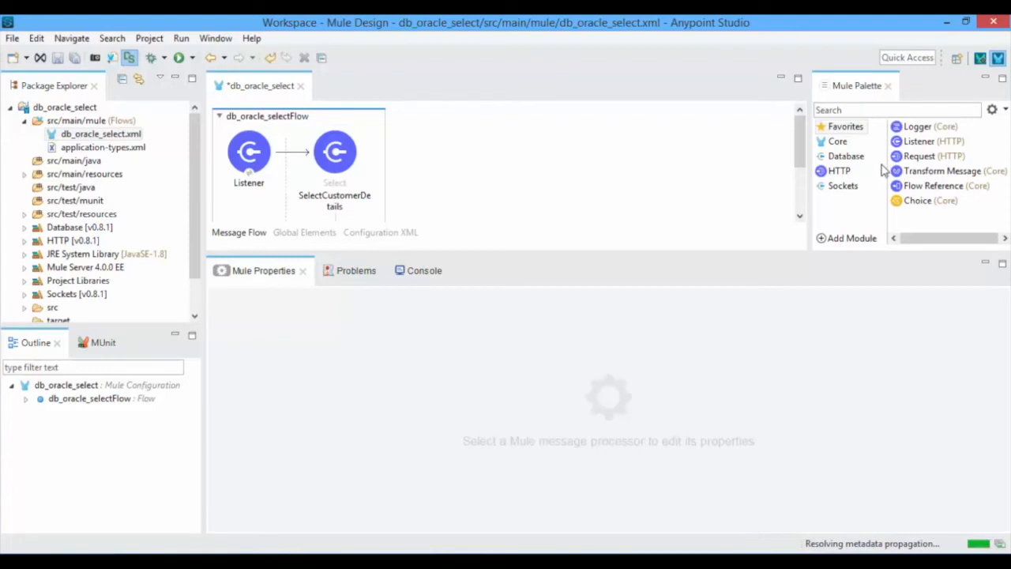
Place Transform Message after SelectCustomerDetails and create Json metadata type SAMPLE.
text(TRA)
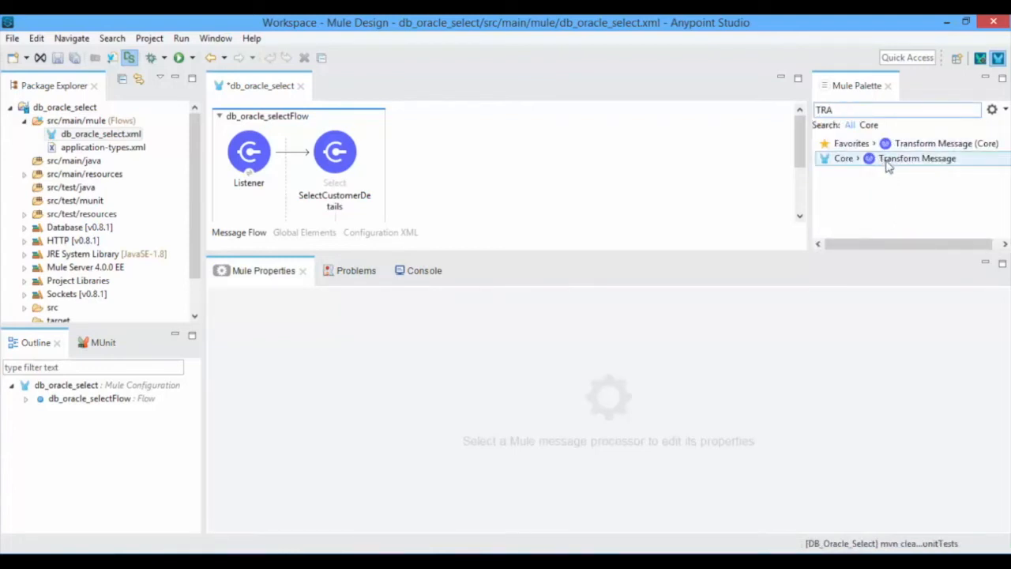
drag(917, 158, 375, 154)
text(SAMPLE)
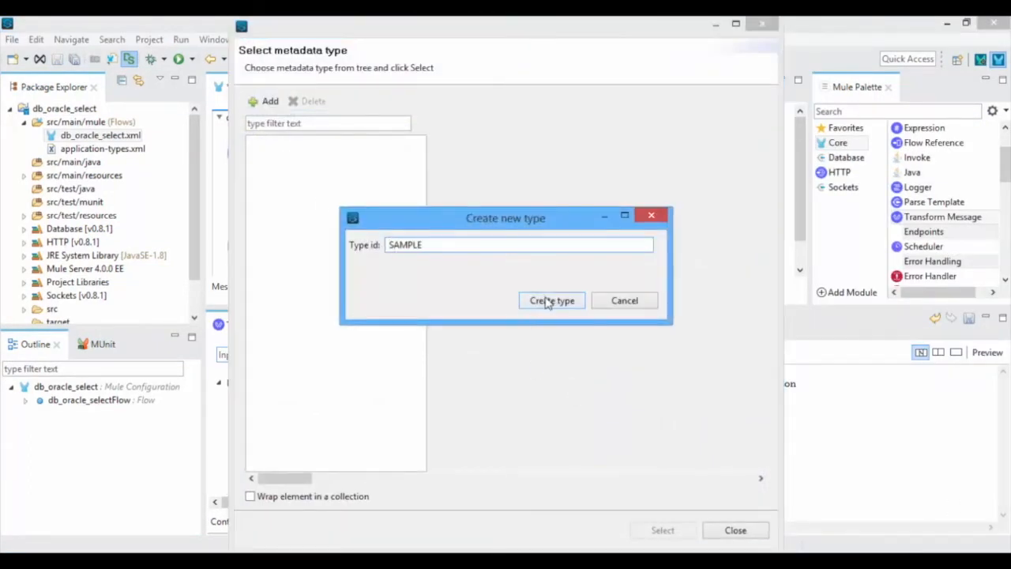
click(551, 300)
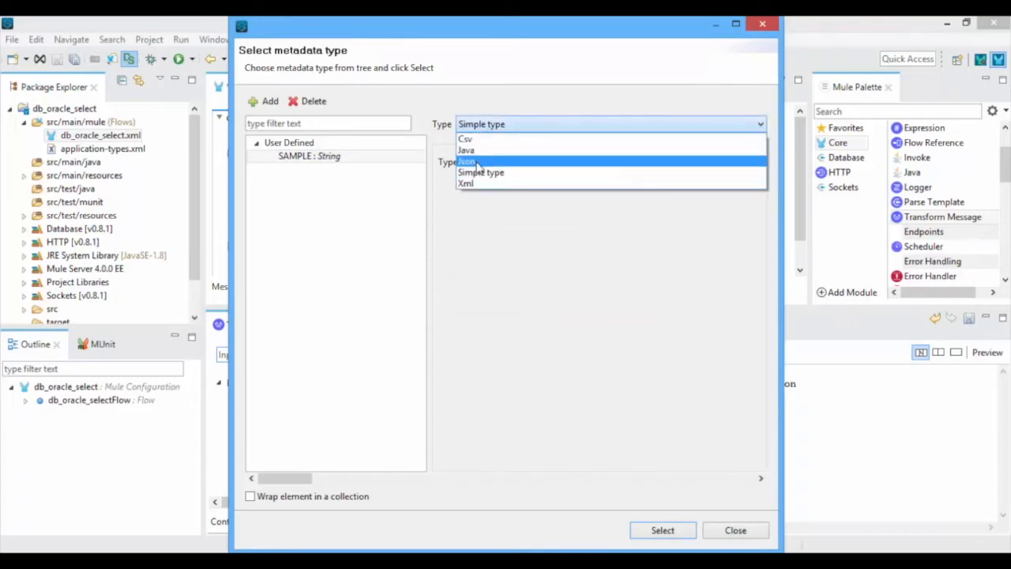
click(465, 161)
text(TRA)
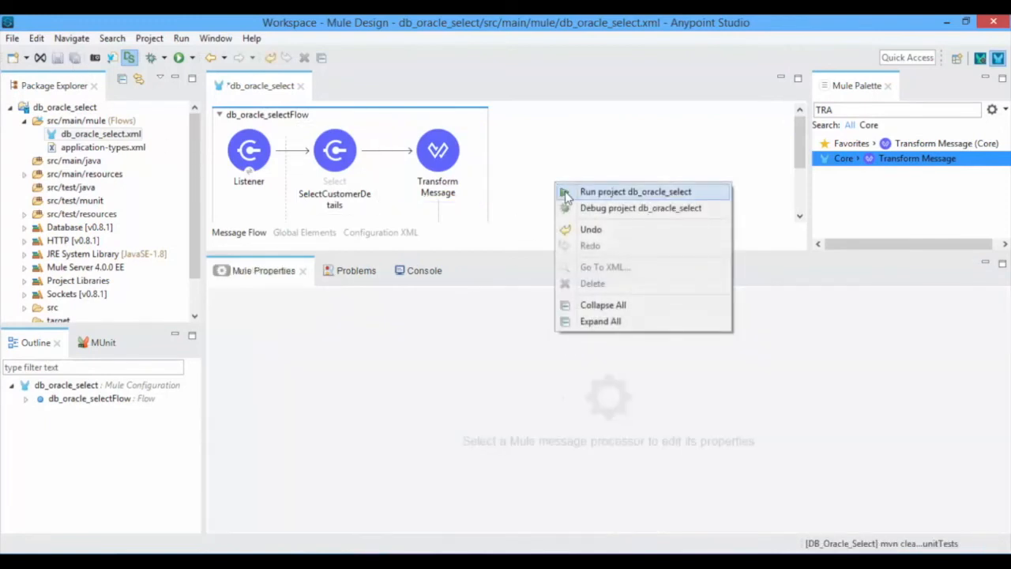
Run project db_oracle_select from the canvas context menu.
click(643, 191)
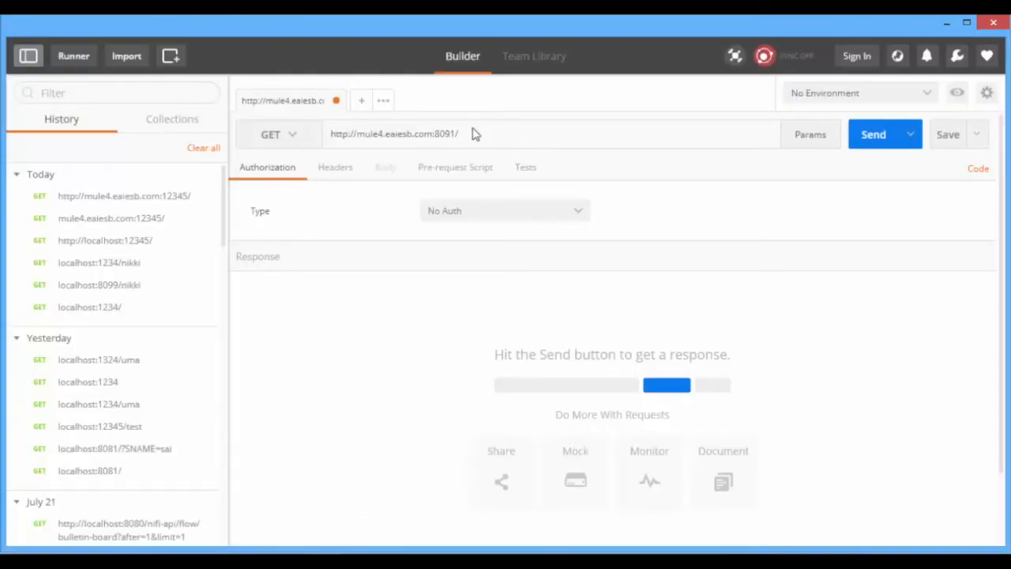
click(873, 134)
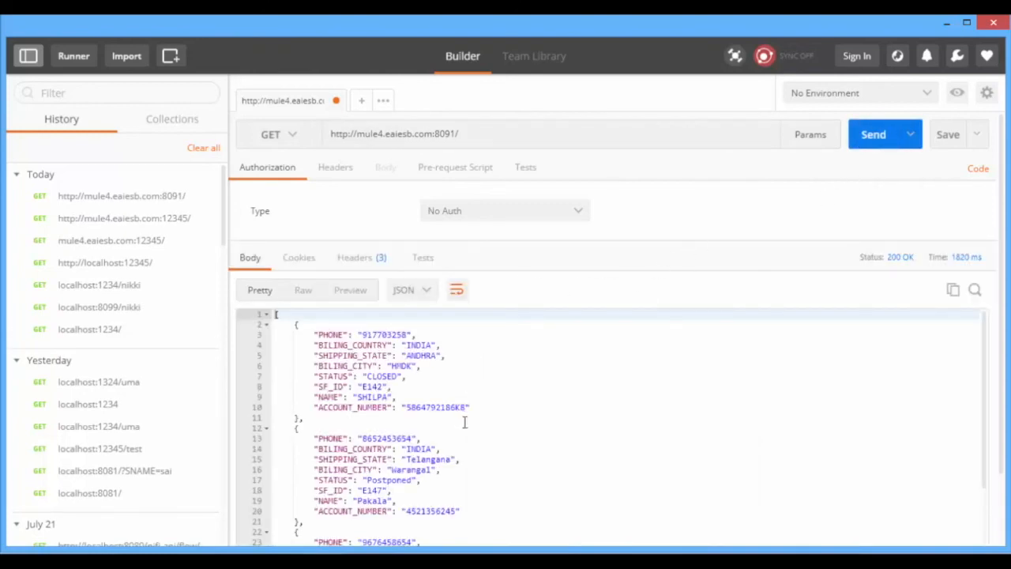
scroll(down, 3)
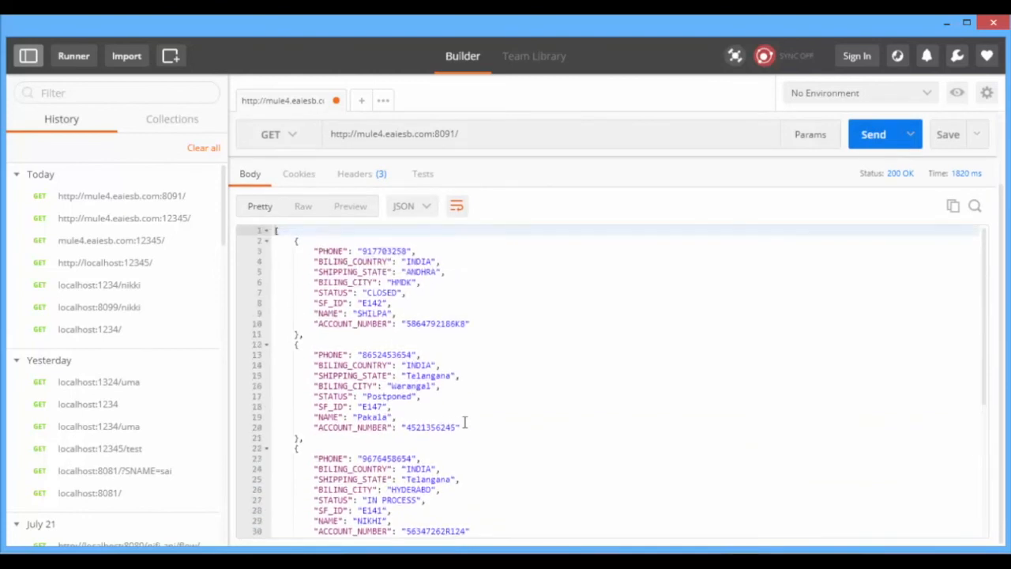
scroll(down, 3)
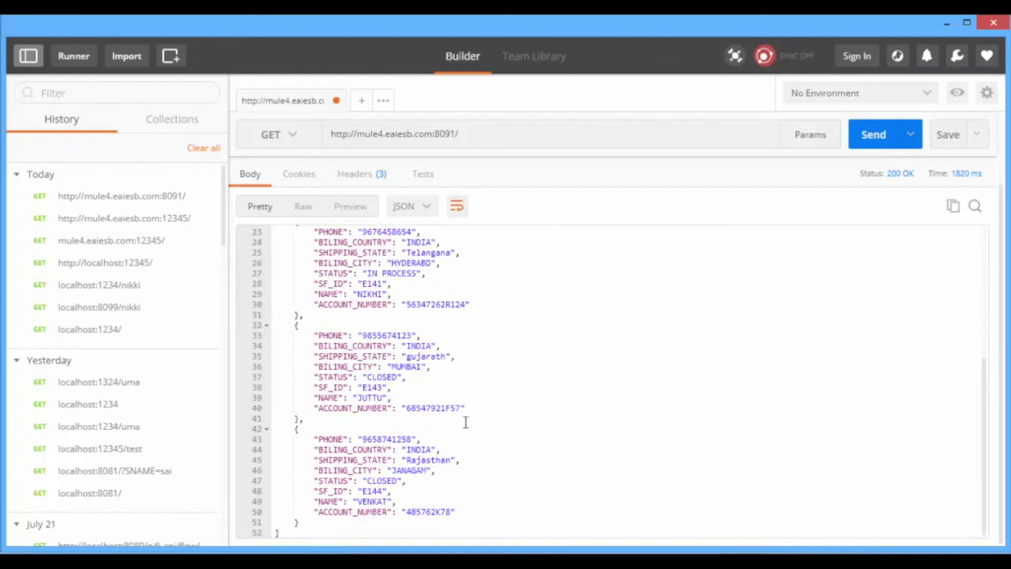
mouse_move(527, 457)
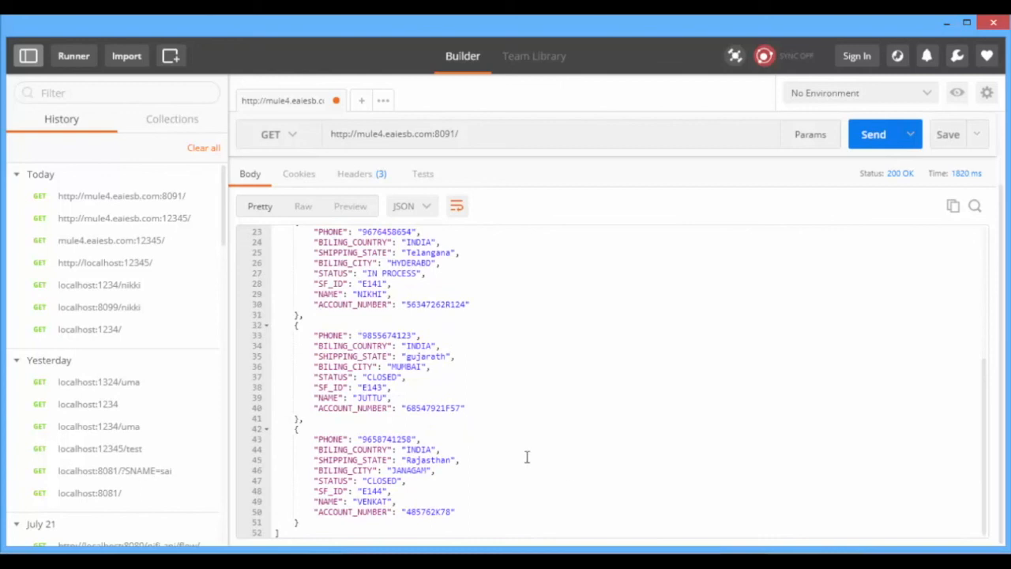
mouse_move(527, 456)
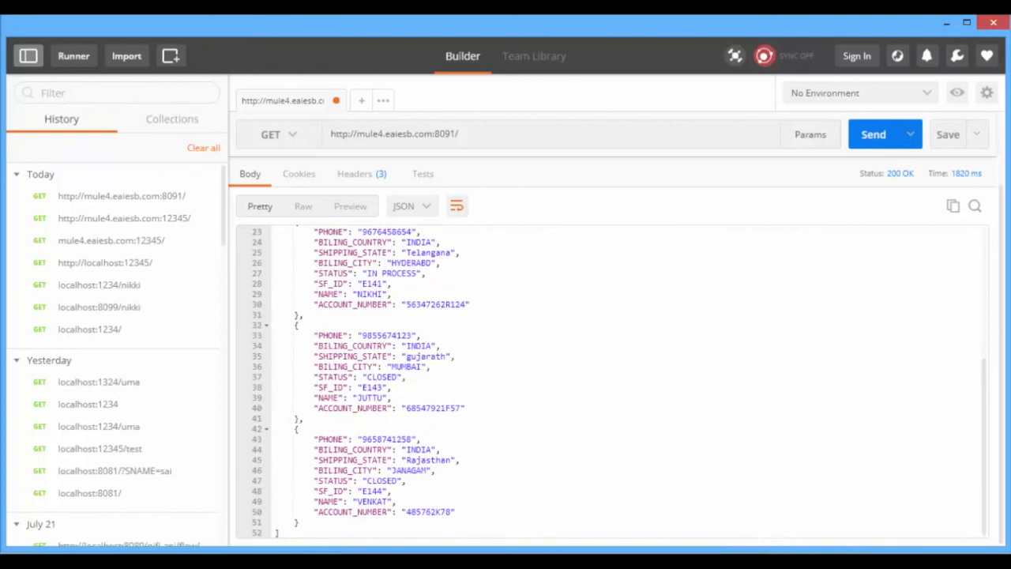